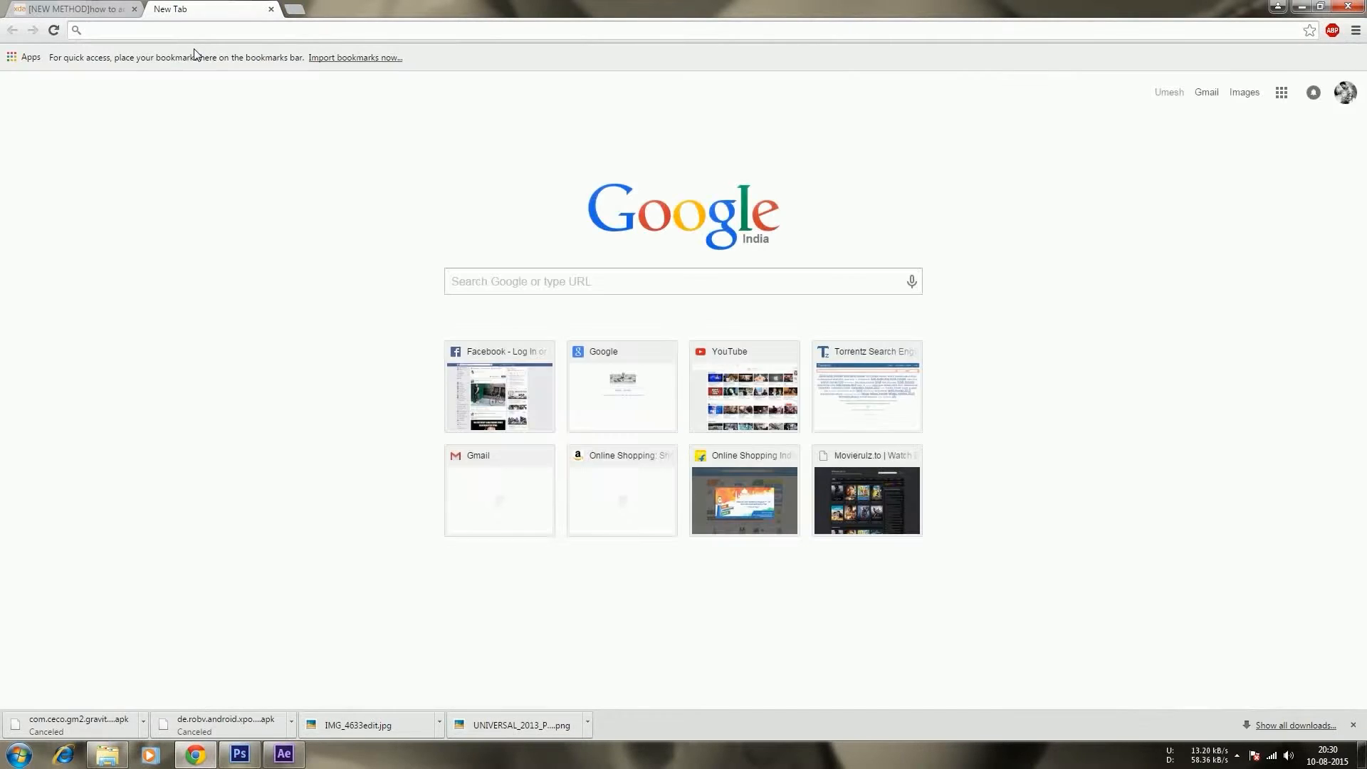
- Search Google for "nokia xl xposed"
text(nokia xl xposed)
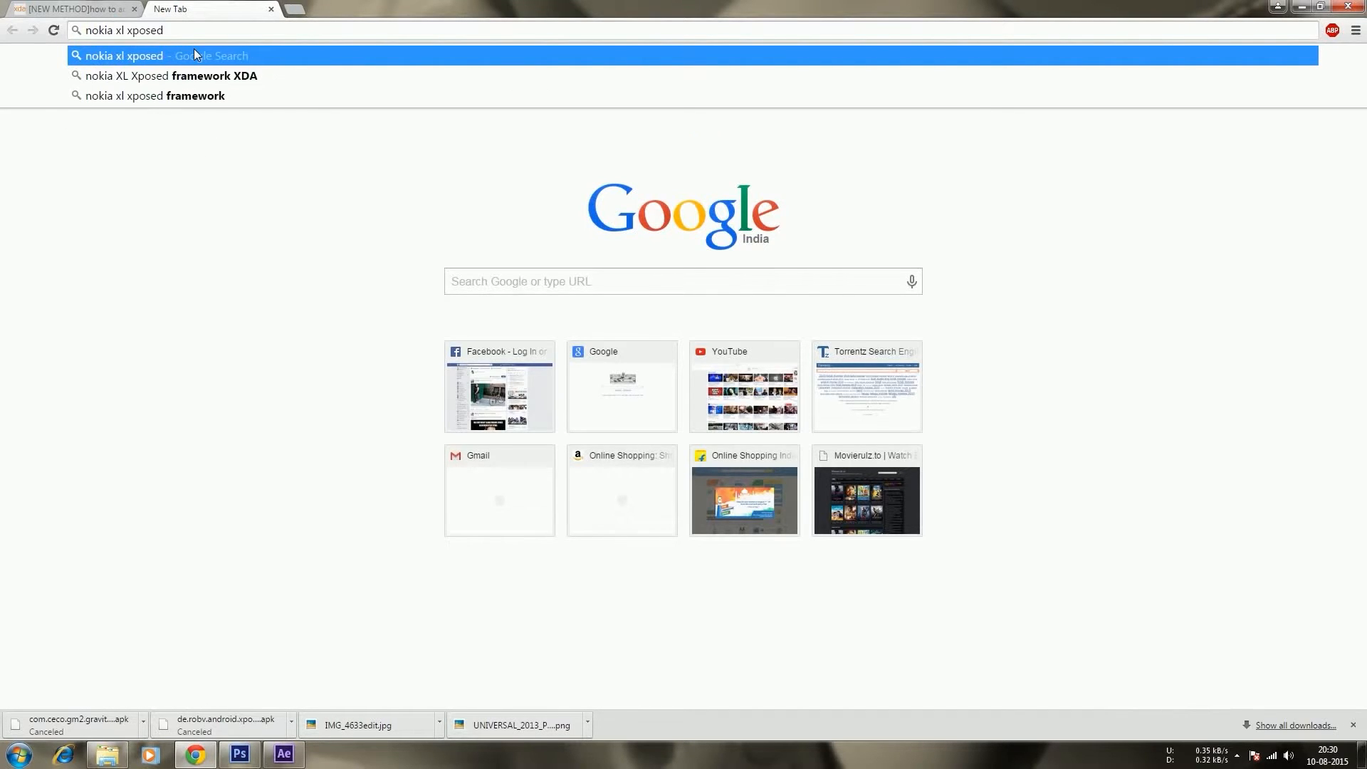
click(123, 56)
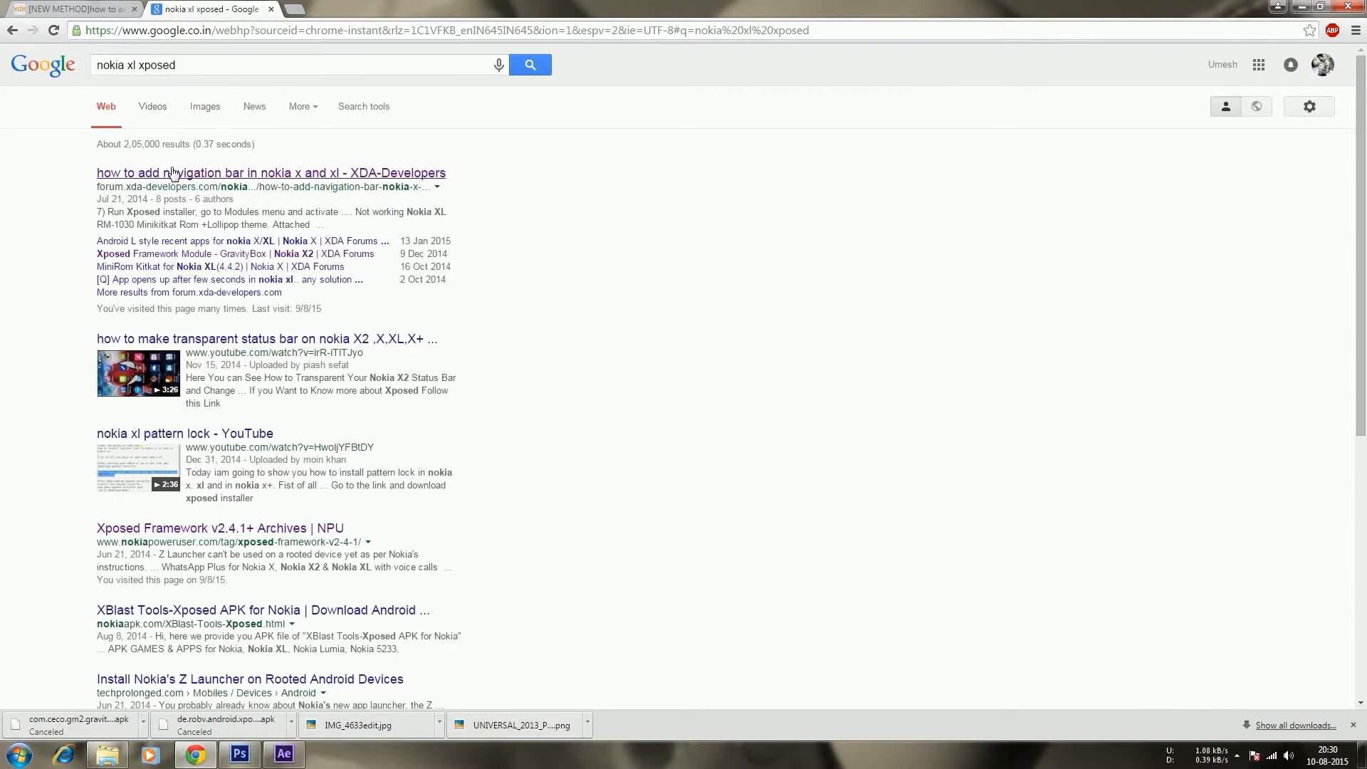
- Read the XDA navigation-bar thread, highlighting the nandroid backup advice, down to the installation section
click(270, 172)
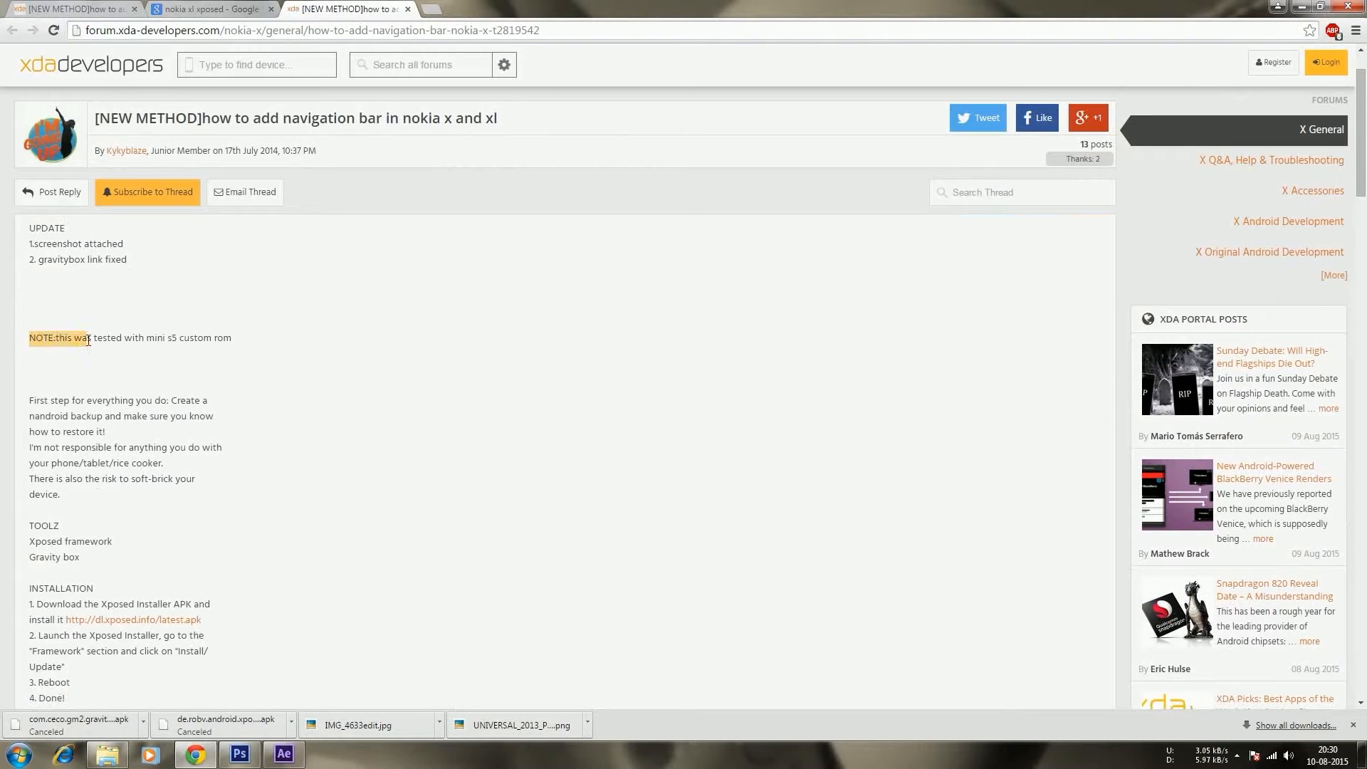
scroll(down, 3)
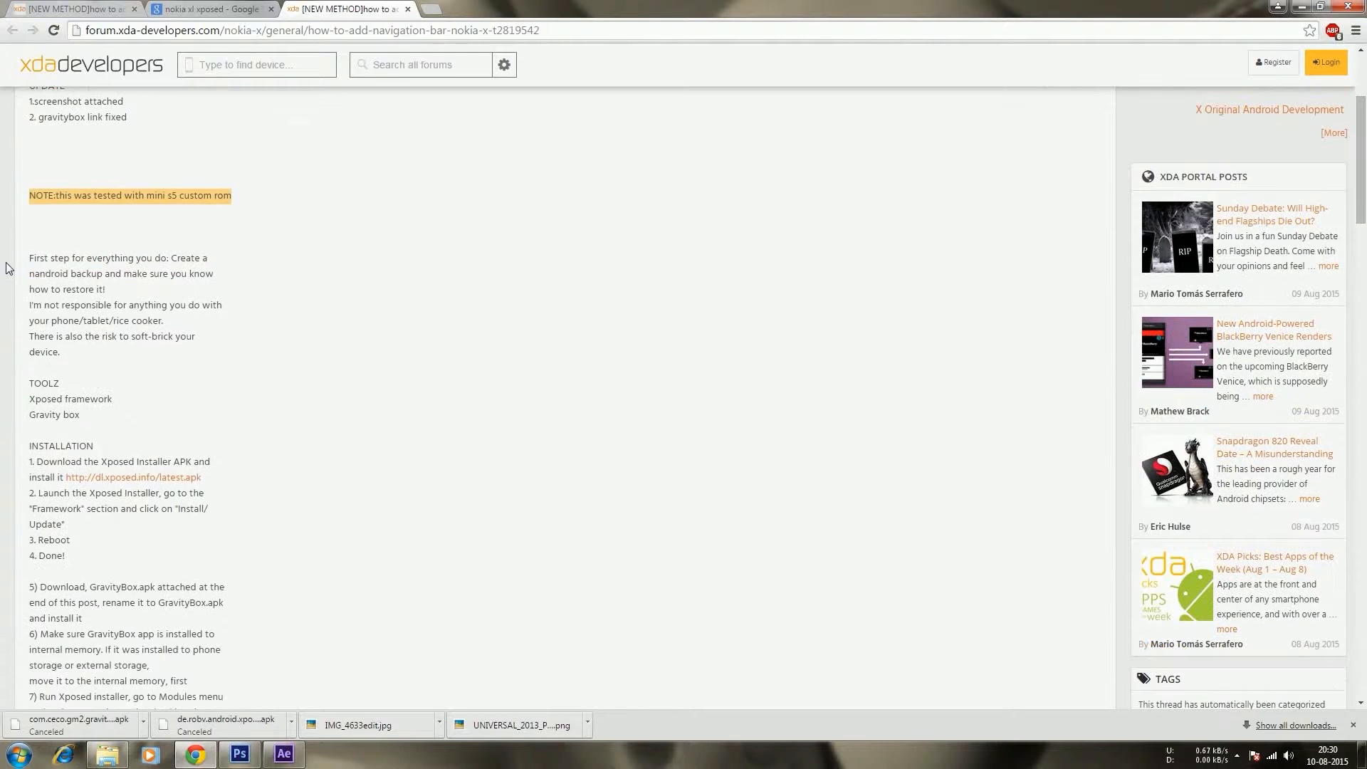
drag(29, 257, 68, 352)
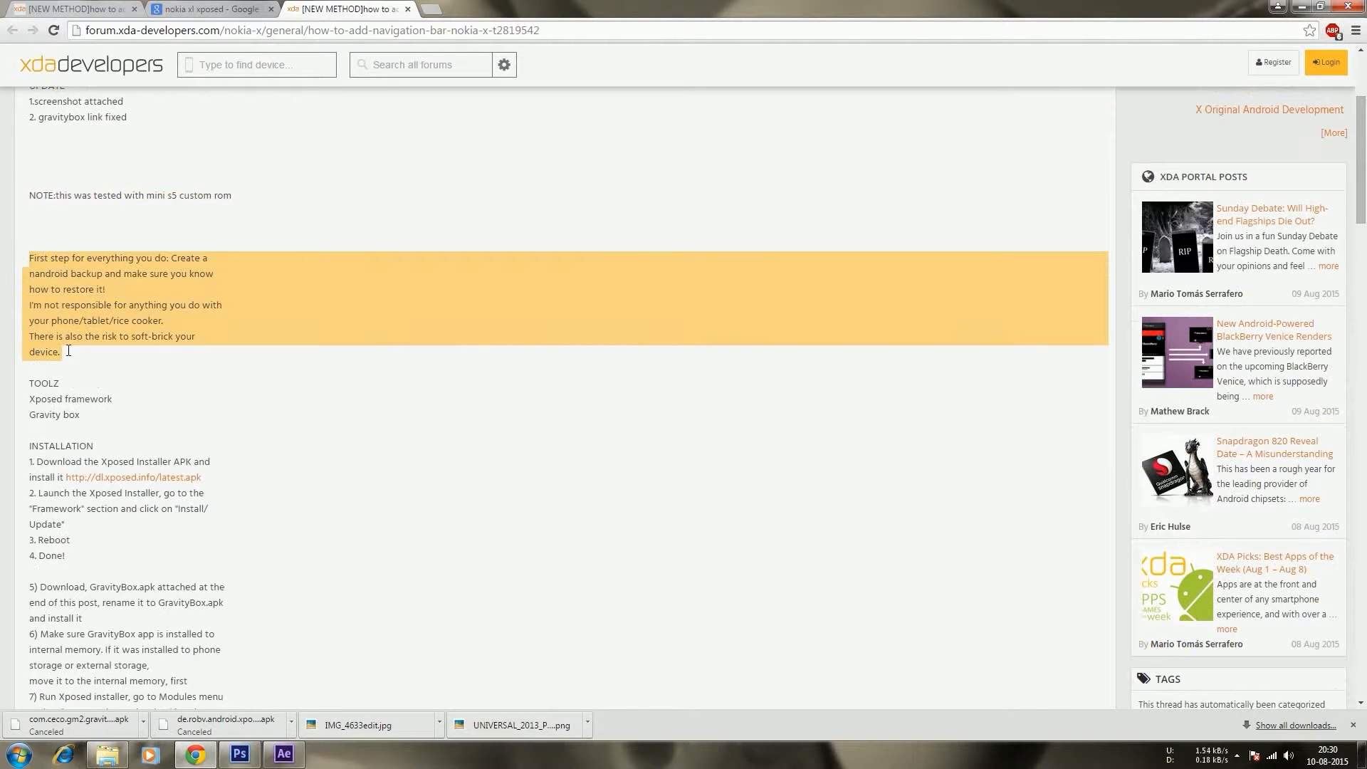
scroll(down, 3)
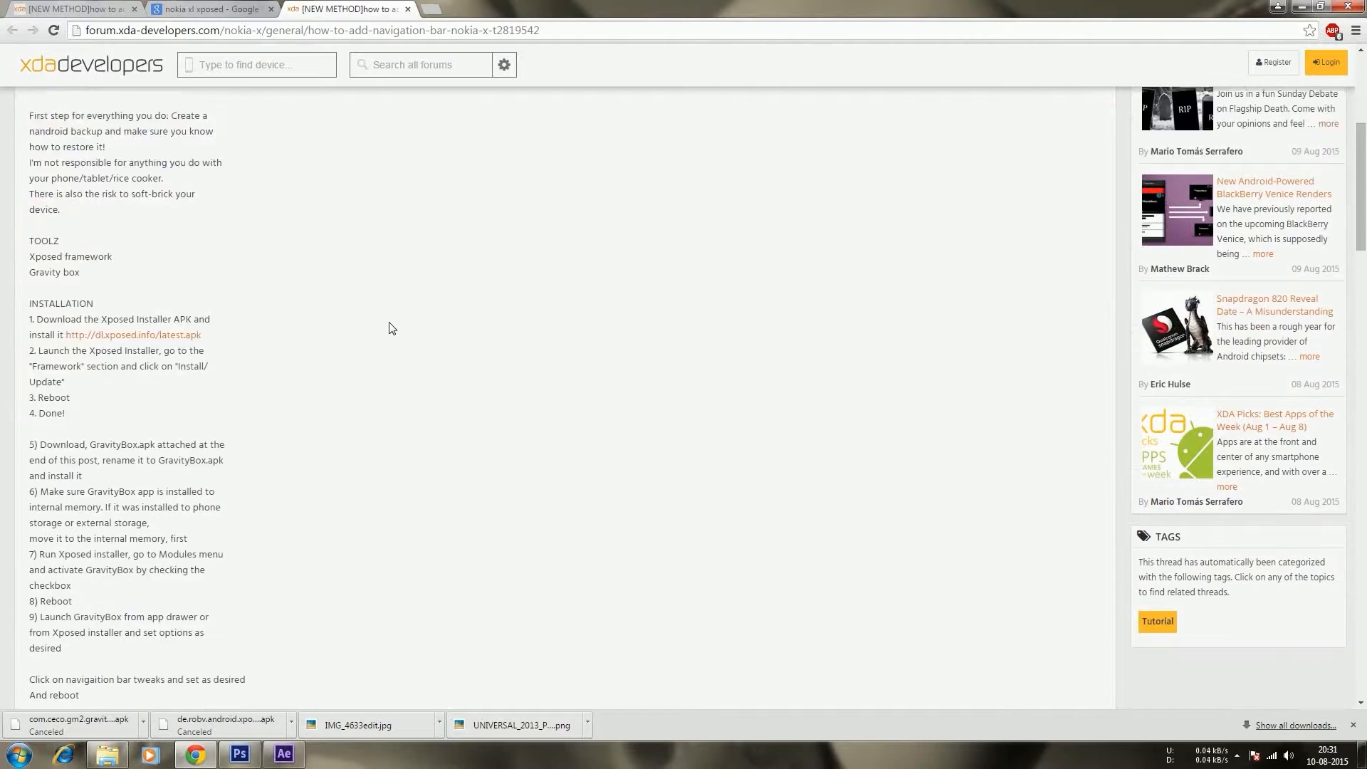
scroll(down, 3)
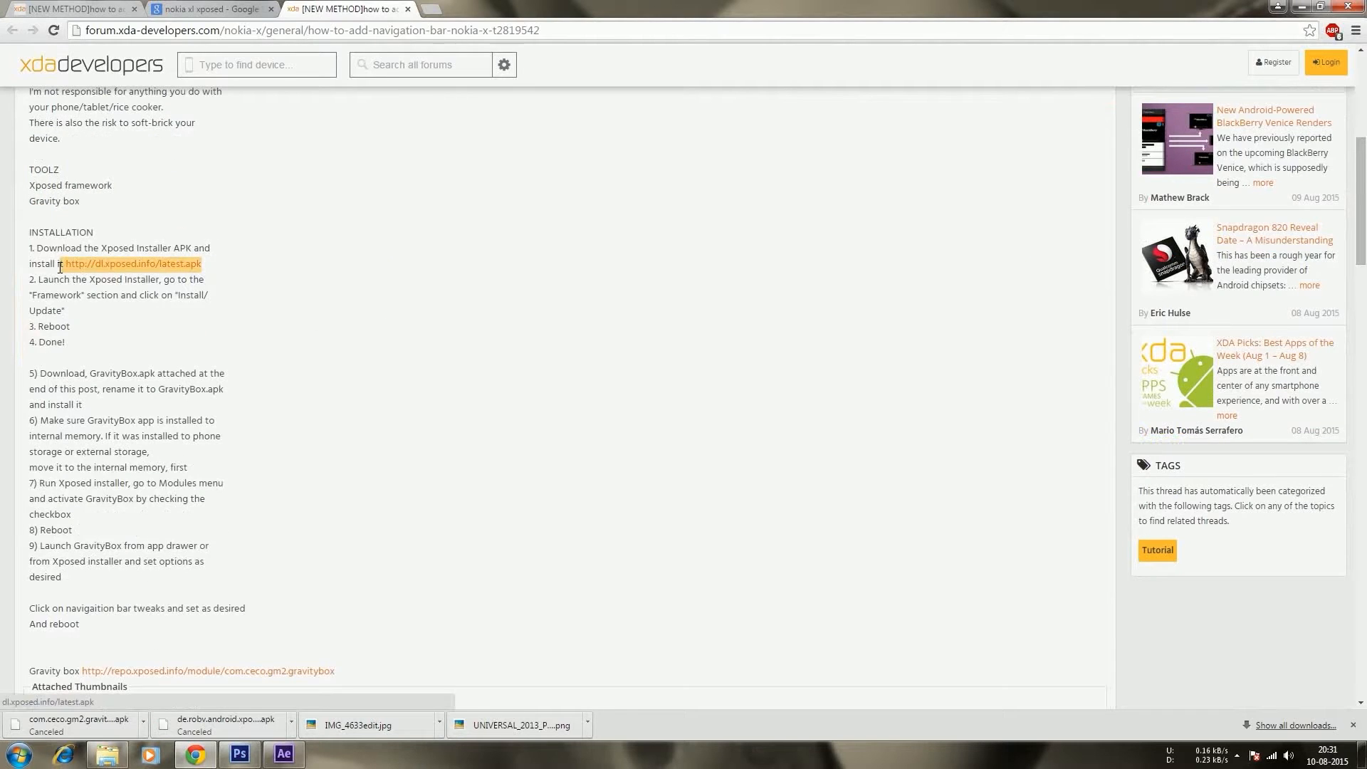
scroll(down, 3)
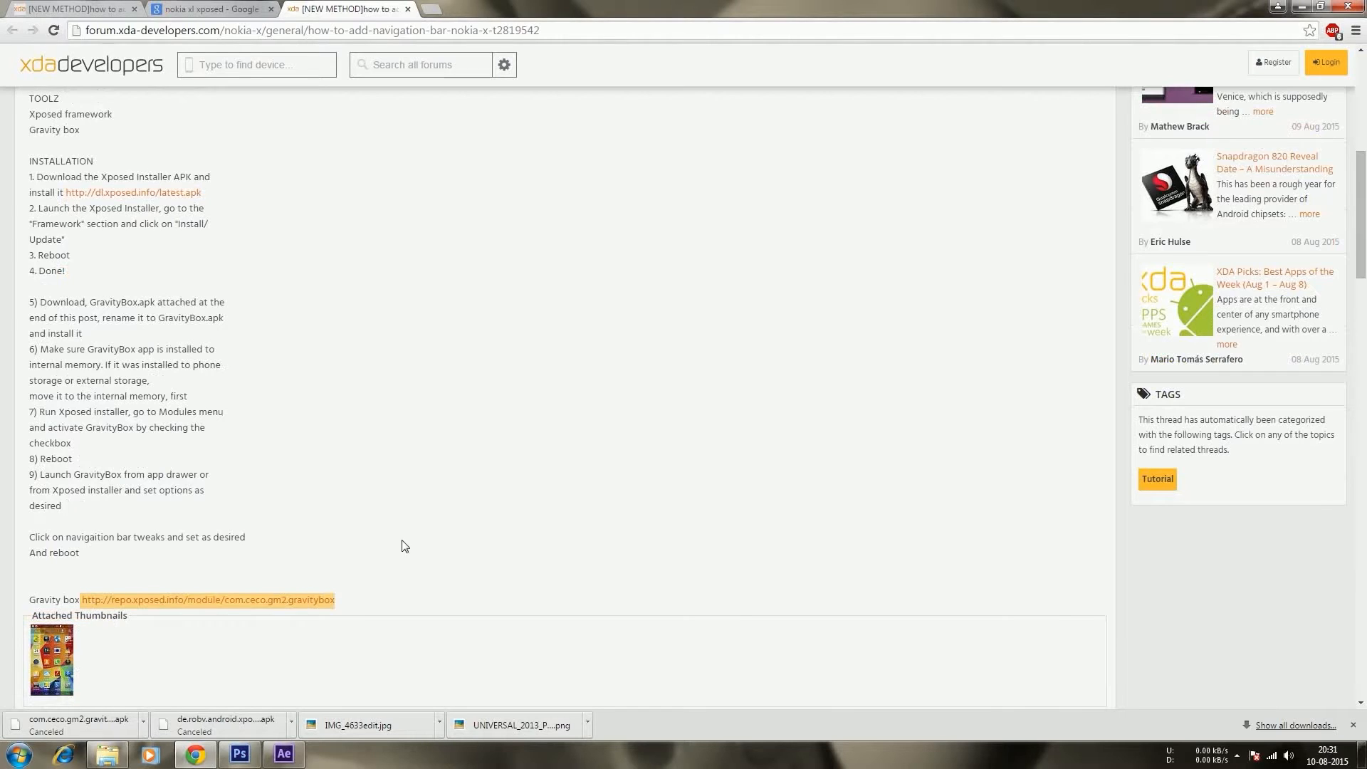
scroll(up, 3)
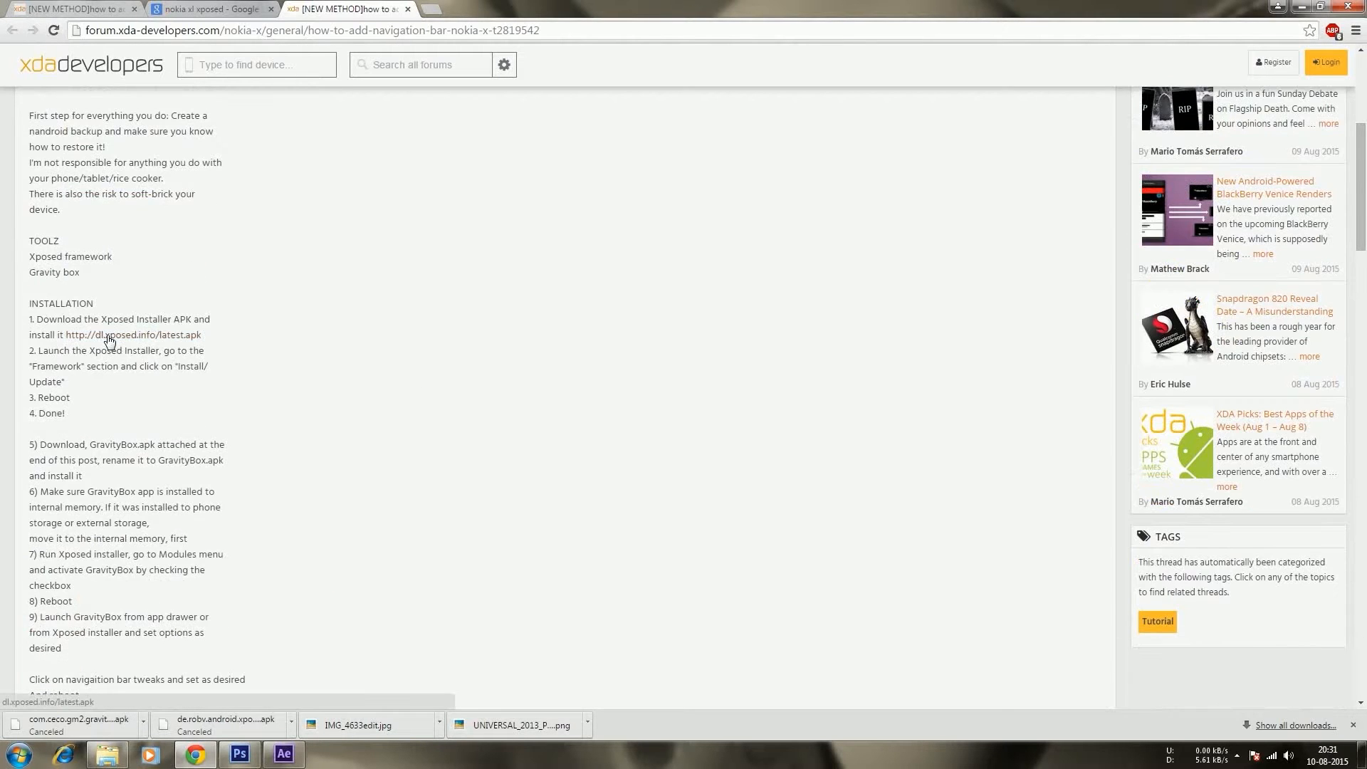
click(131, 335)
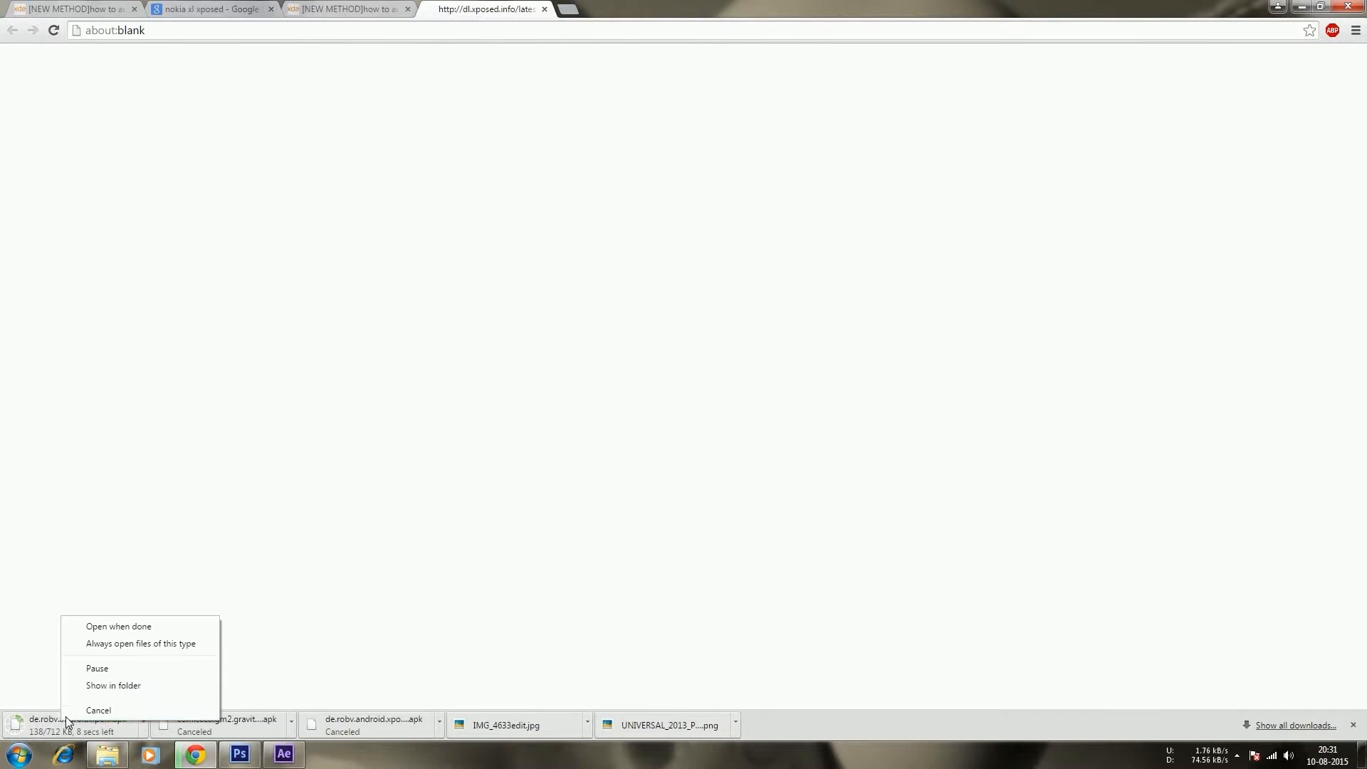
click(345, 8)
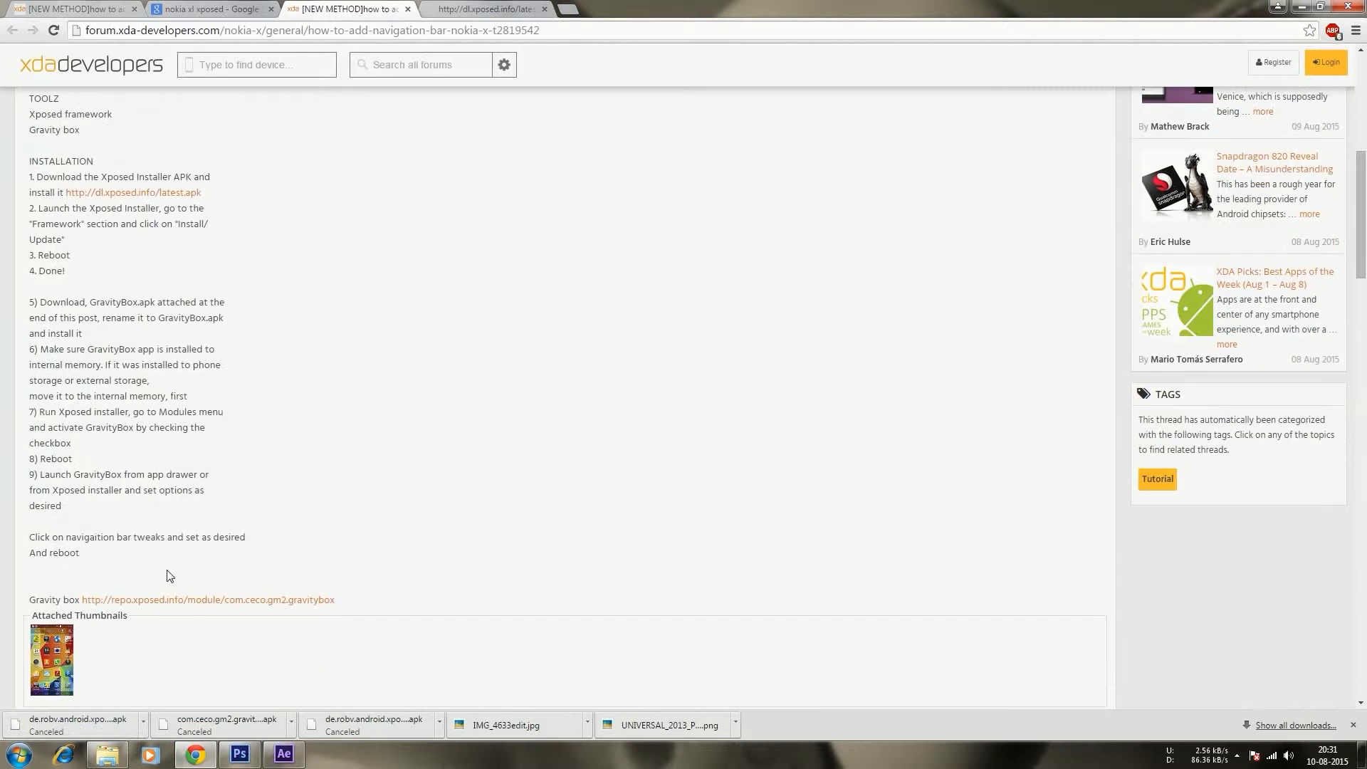
click(207, 599)
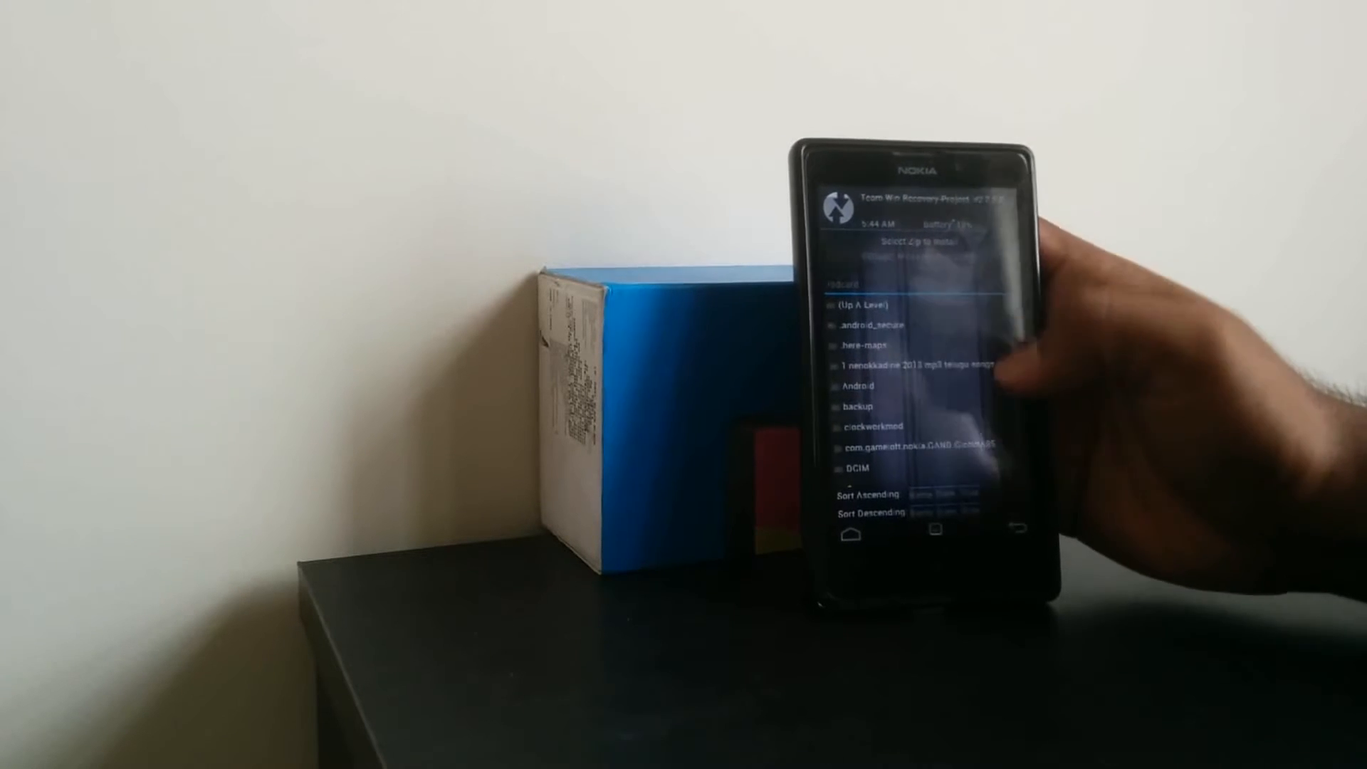
scroll(down, 3)
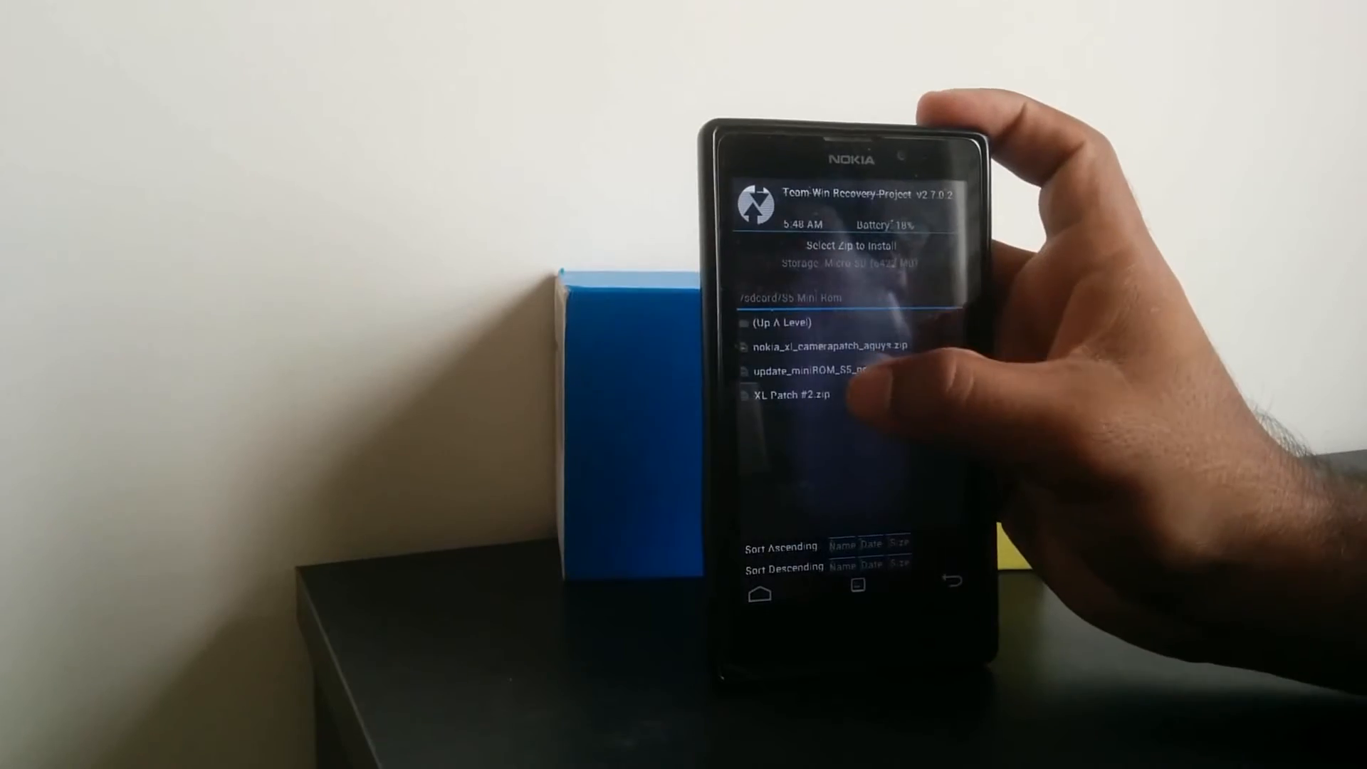
- Select the update_mini ROM_S5 zip as the package to flash
click(787, 393)
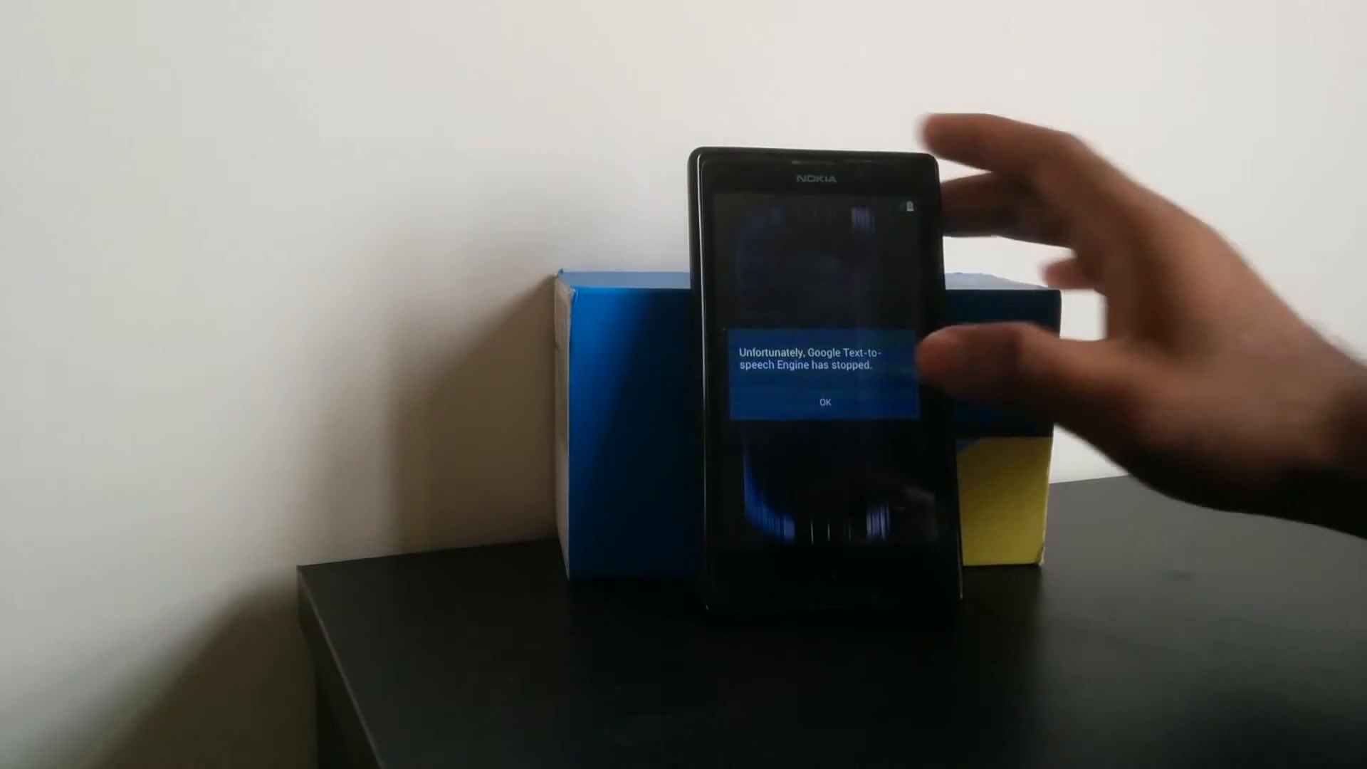
- Dismiss the 'Google Text-to-speech Engine has stopped' notice after first boot
click(802, 403)
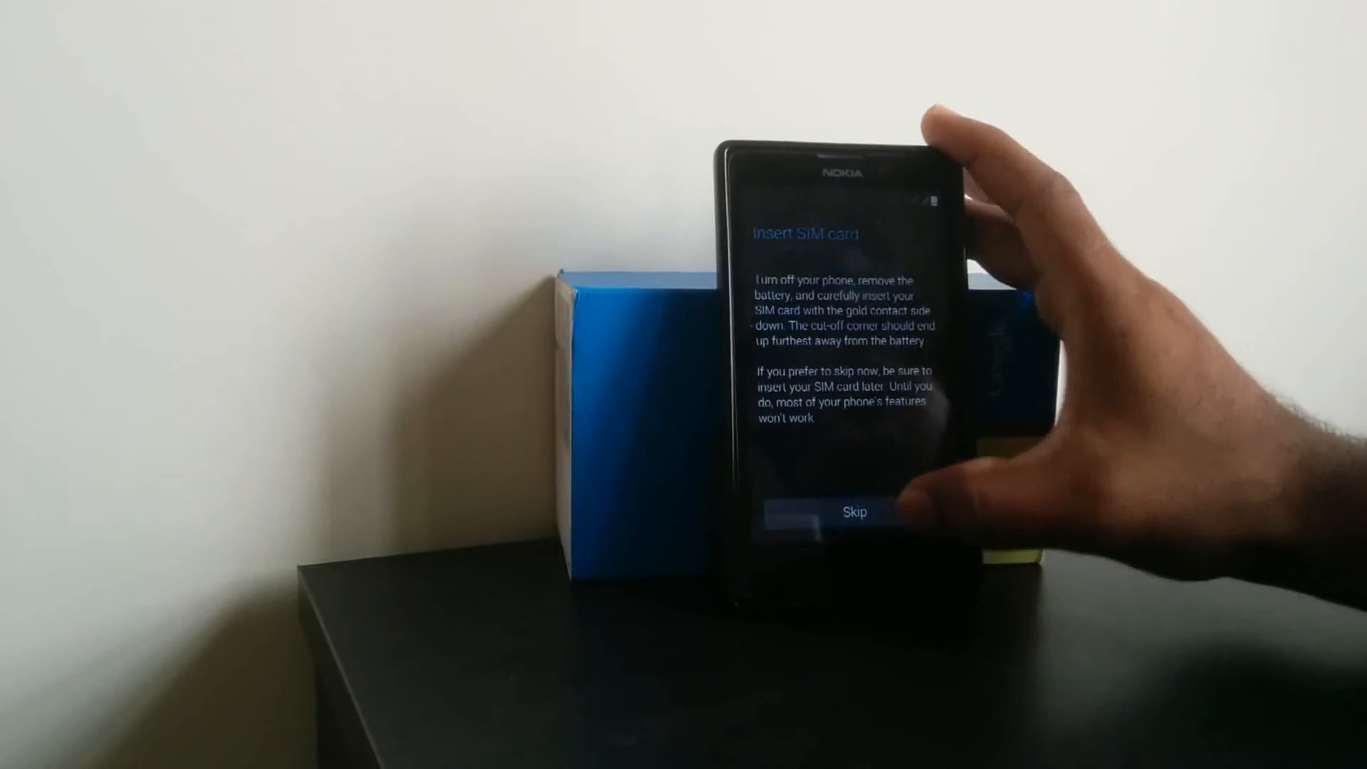
- Skip the Insert SIM card step and answer No to Got Google?
click(855, 511)
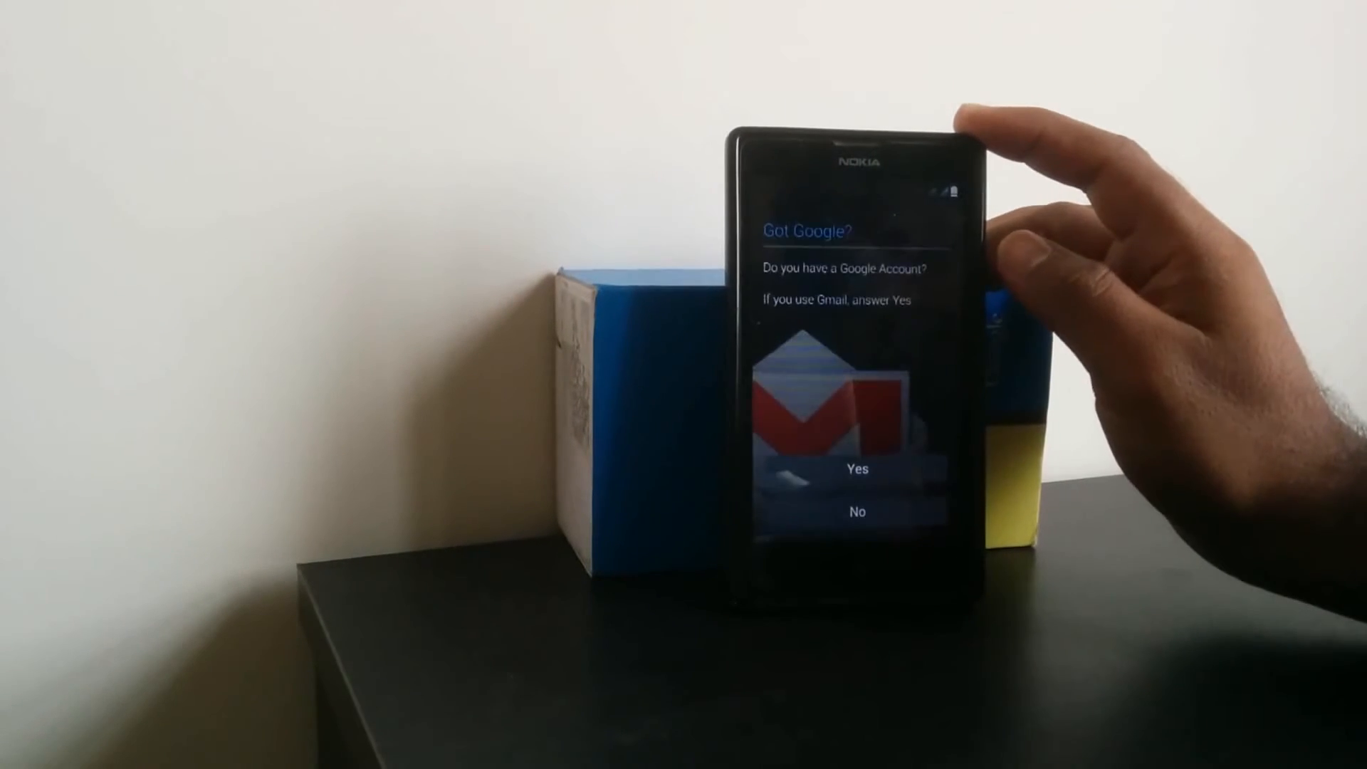
click(857, 468)
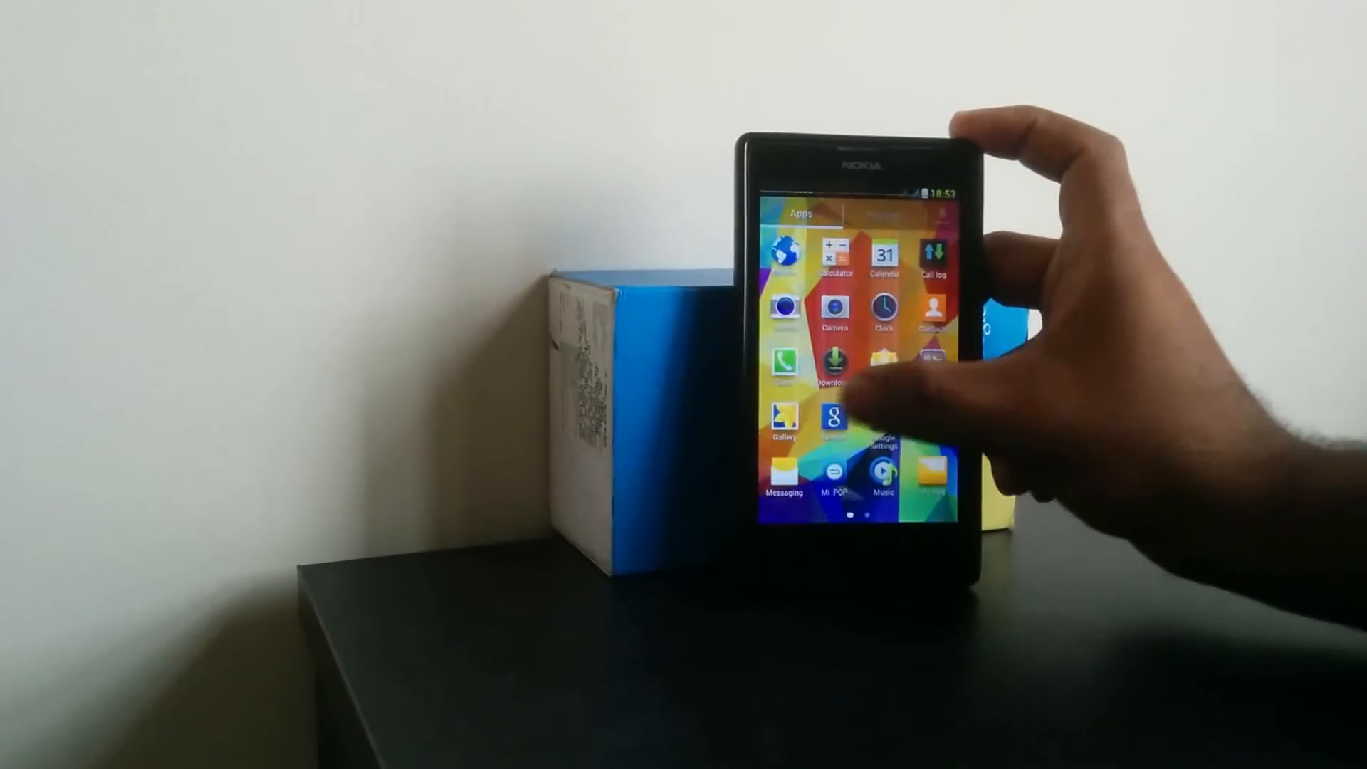
- Swipe through the S5 mini ROM's app drawer pages
scroll(left, 3)
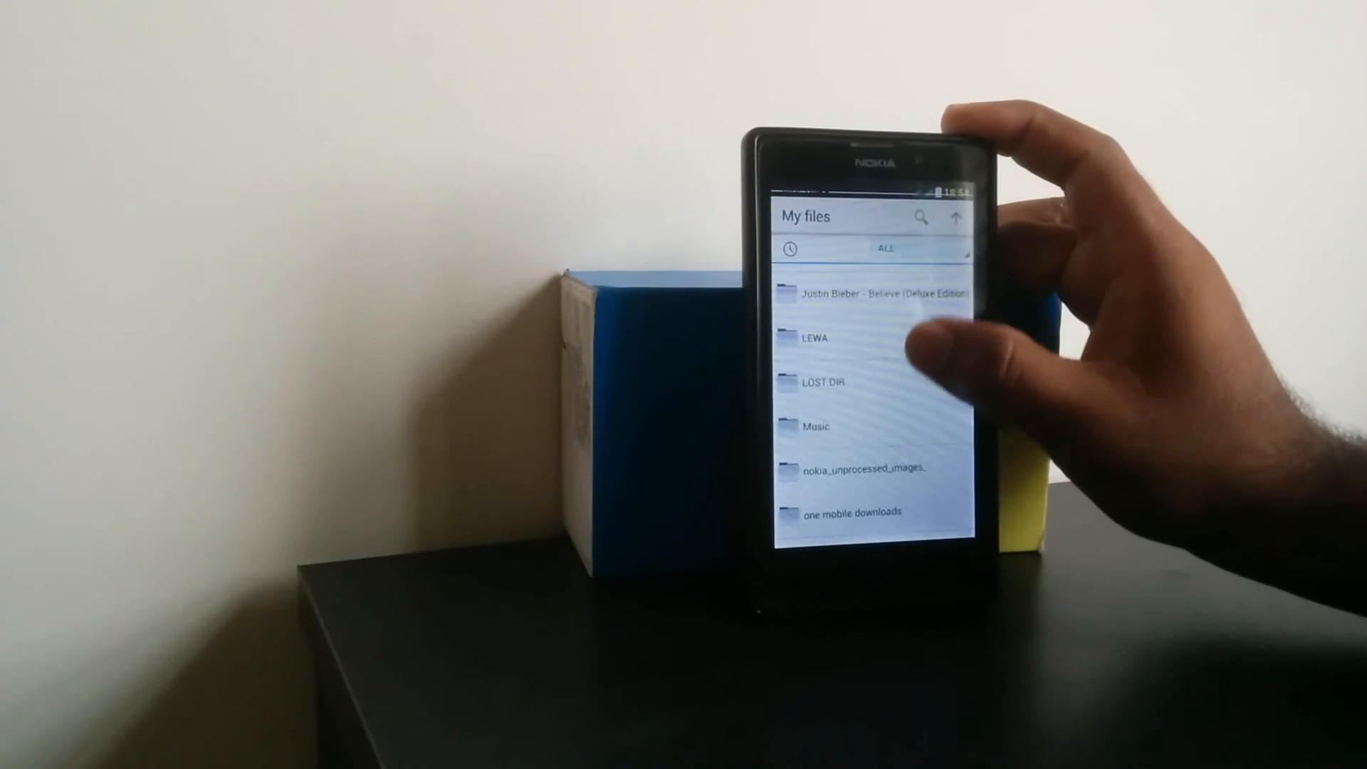
- Tick Unknown sources under Security and accept its warning
scroll(down, 3)
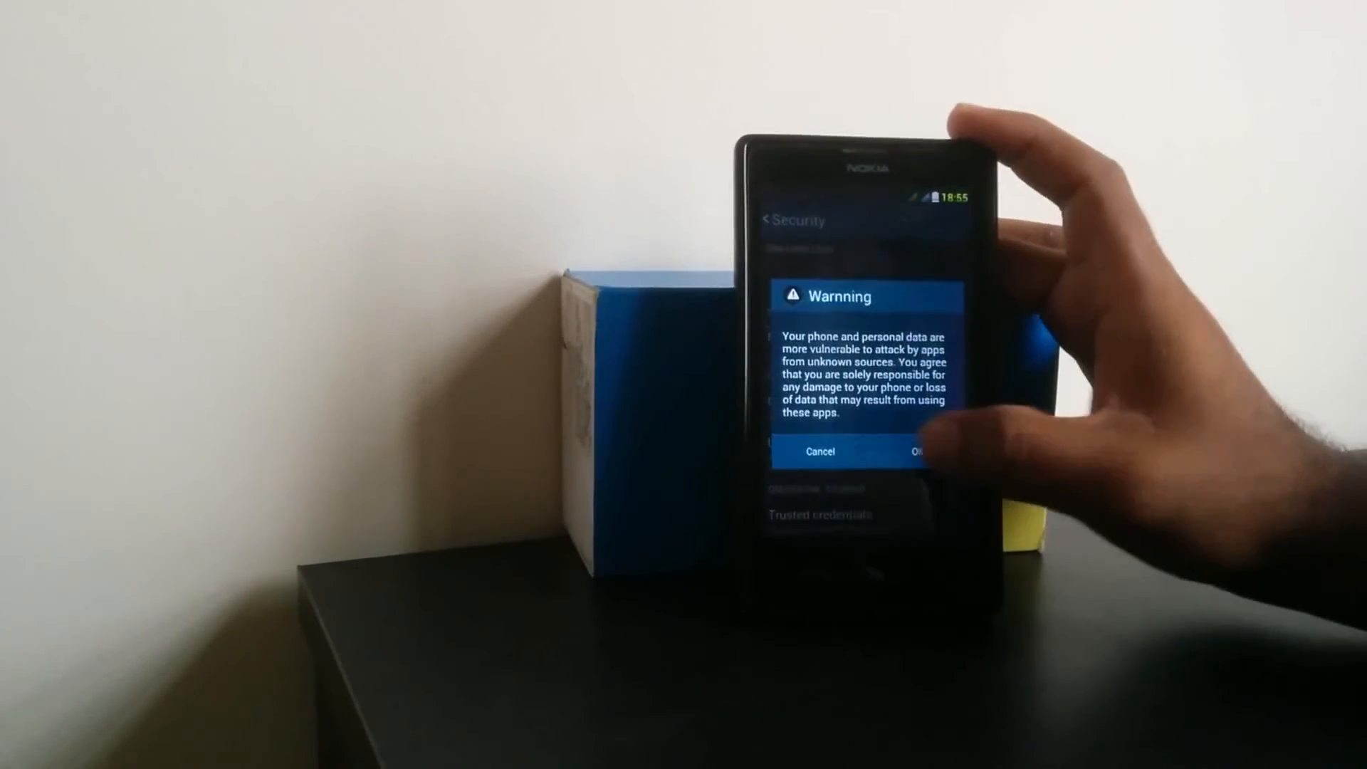
click(915, 451)
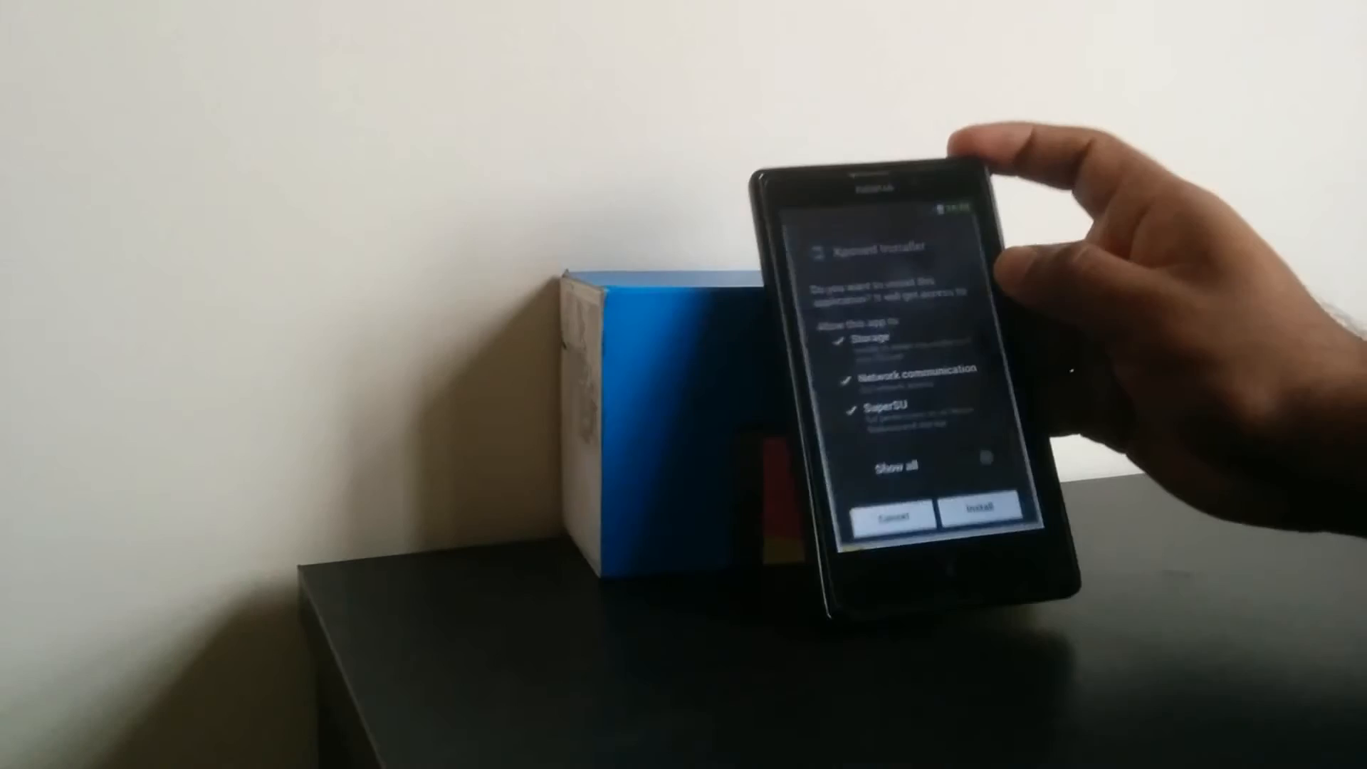
- Install the Xposed Installer app, install its framework, and view the empty Modules list
click(977, 514)
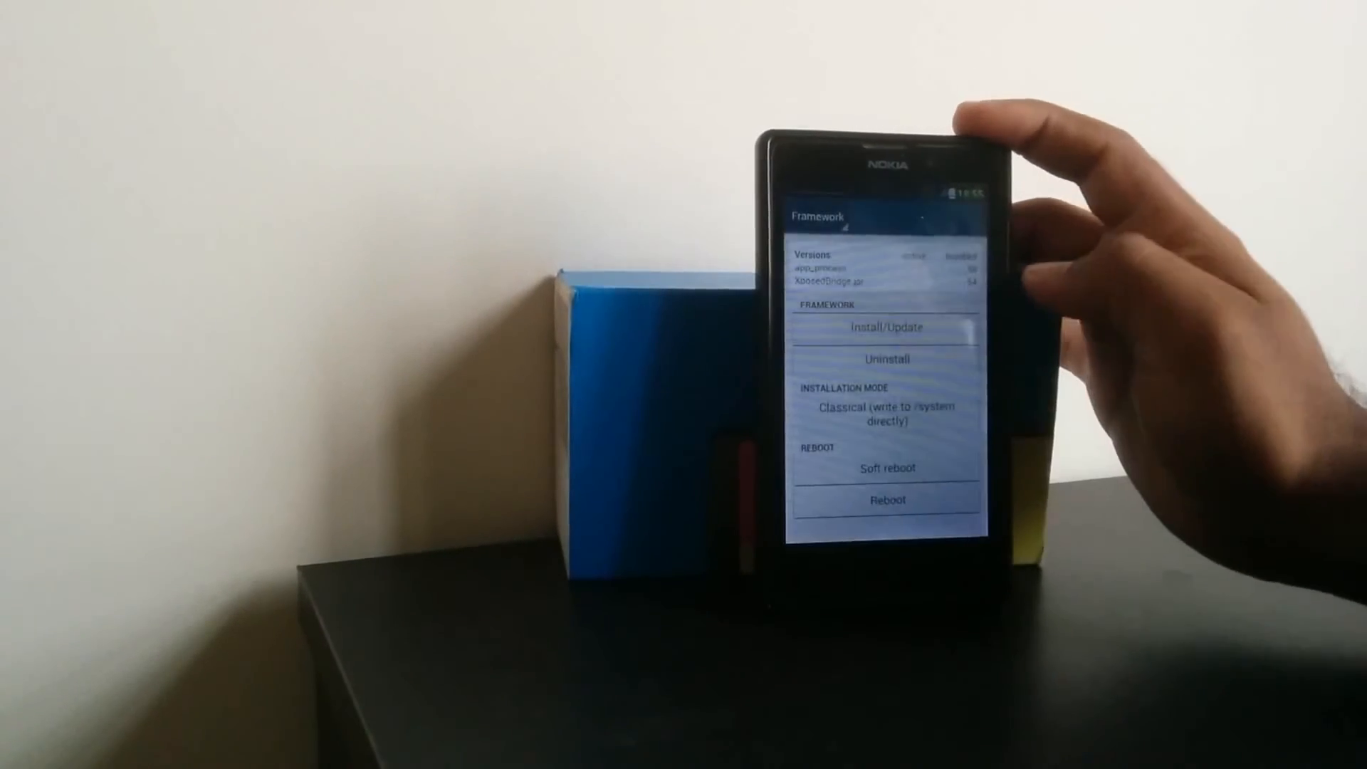
click(887, 328)
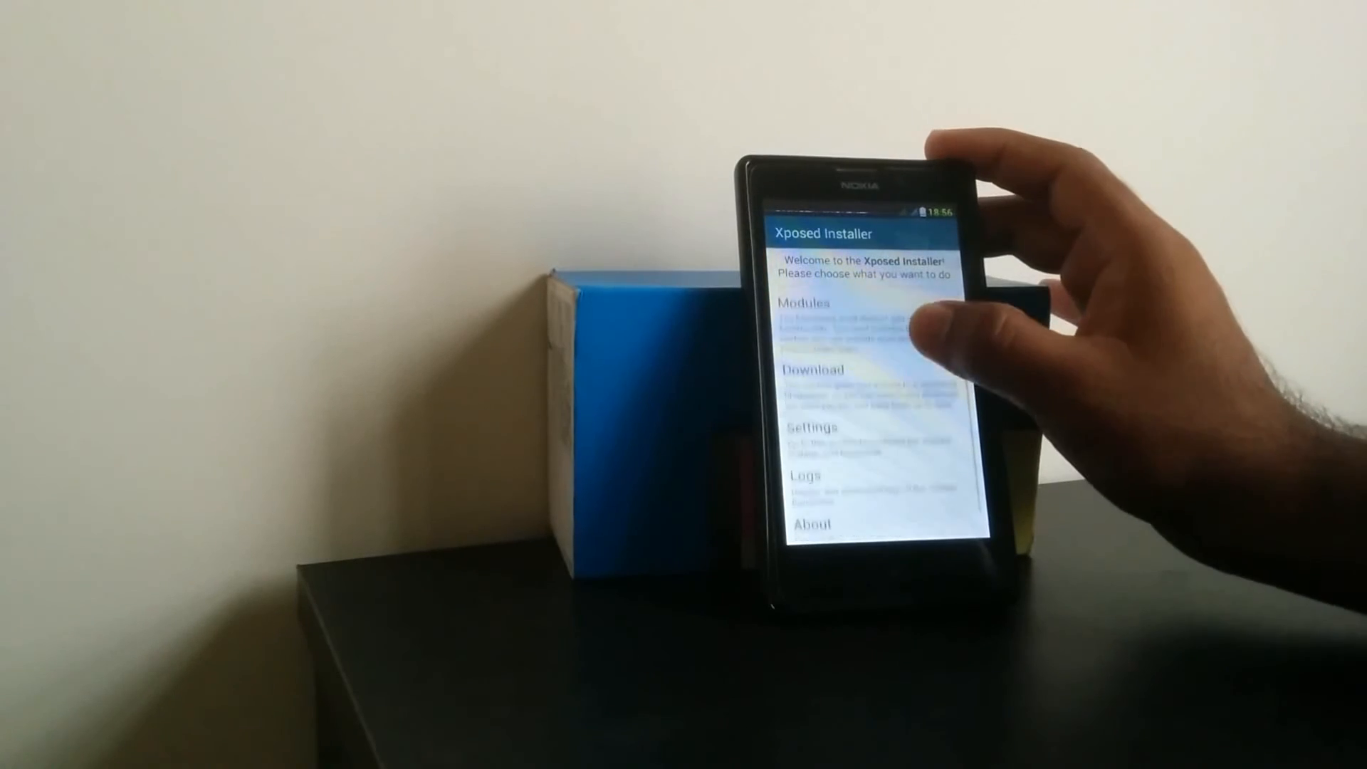
click(813, 370)
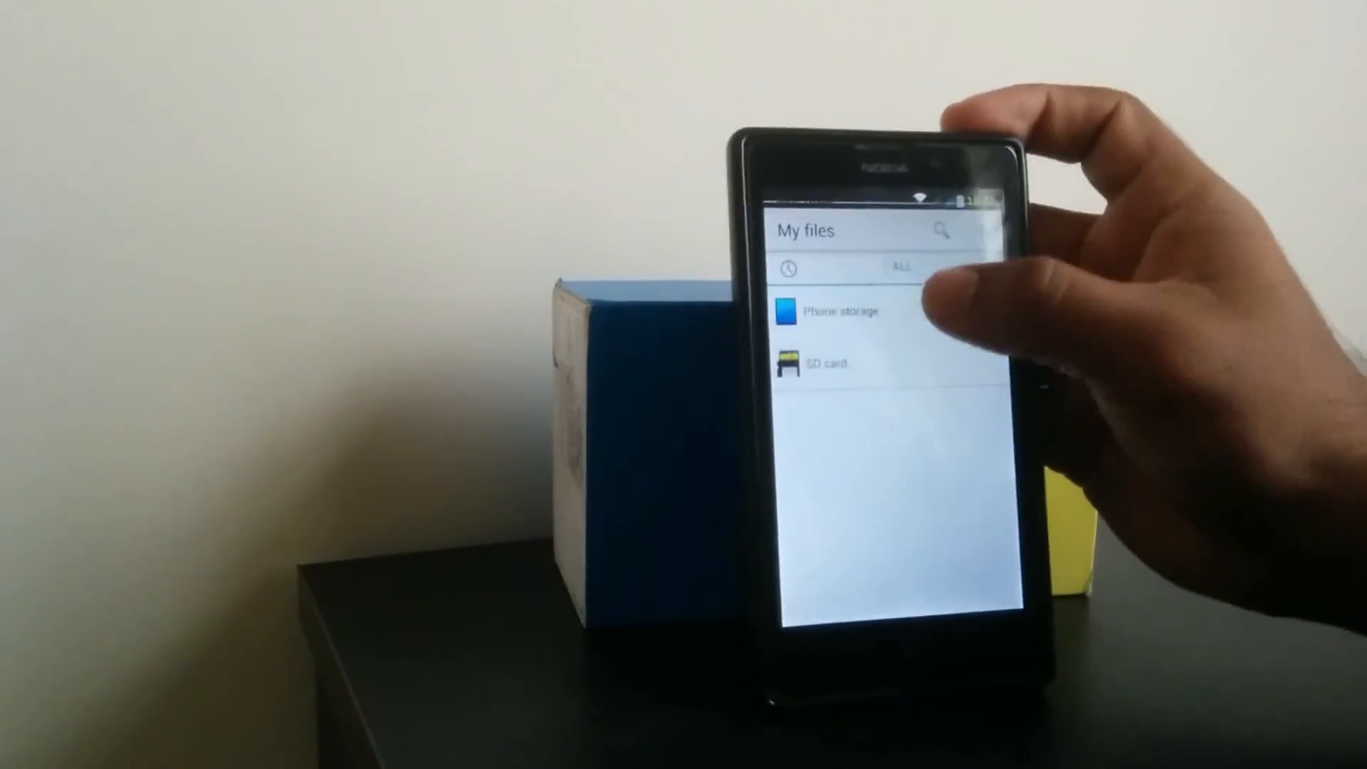
- Install the GravityBox apk from Phone storage in My Files
click(837, 311)
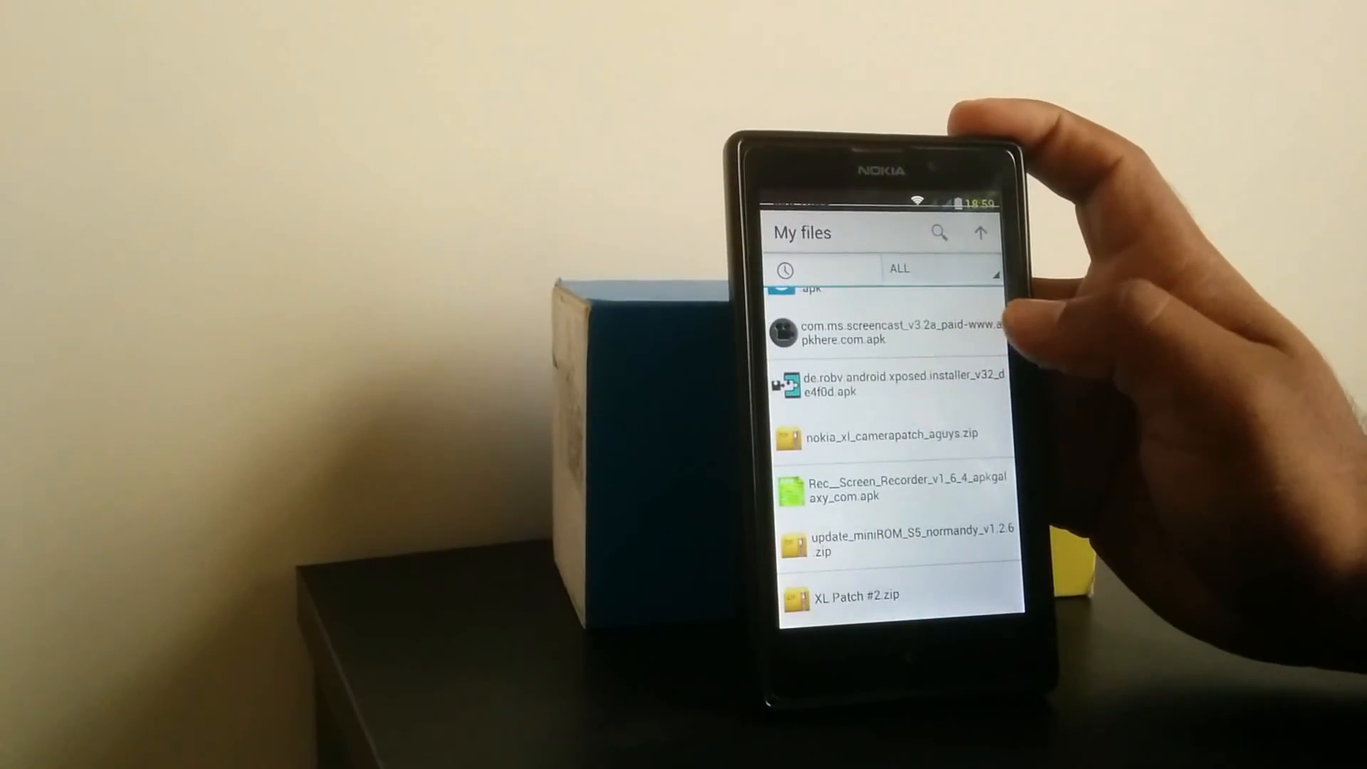
scroll(down, 3)
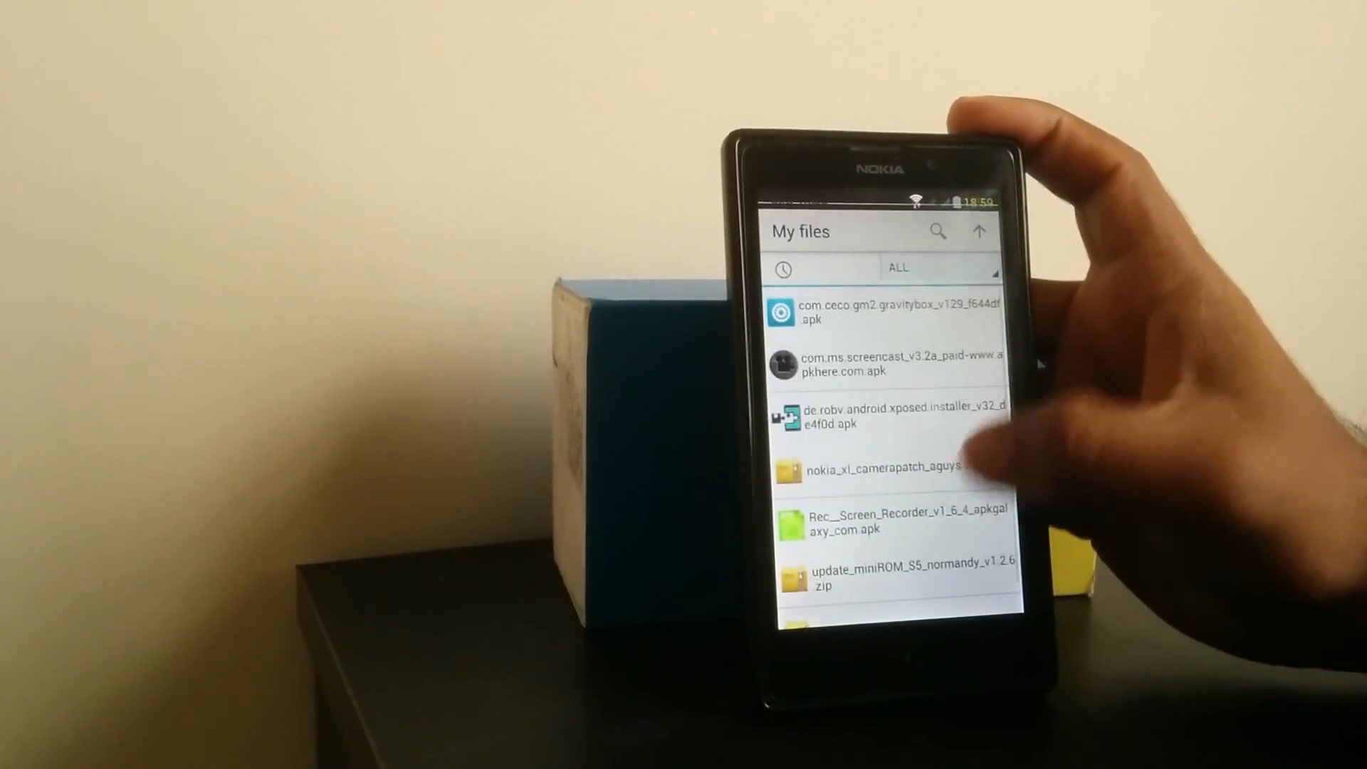
click(880, 312)
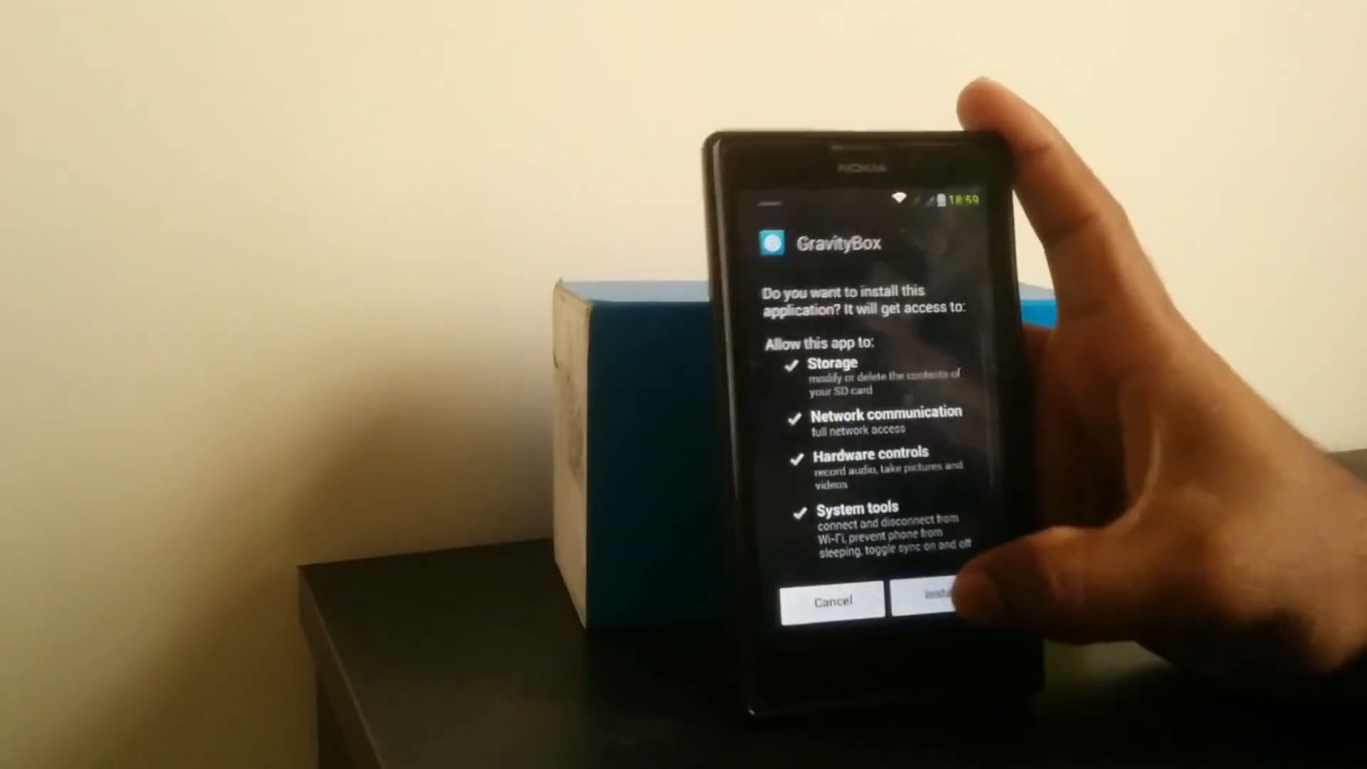
click(927, 604)
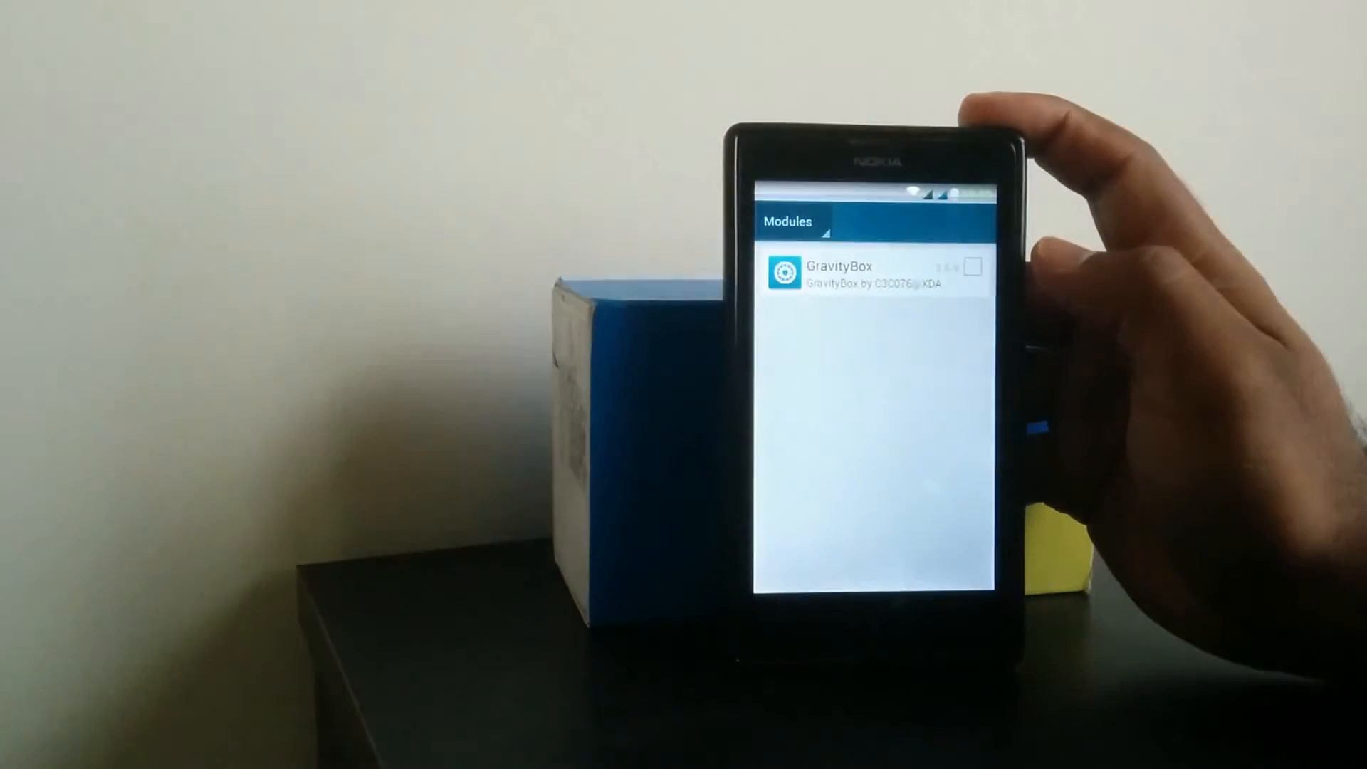
- Enable the GravityBox module and reboot from the Framework section
click(970, 266)
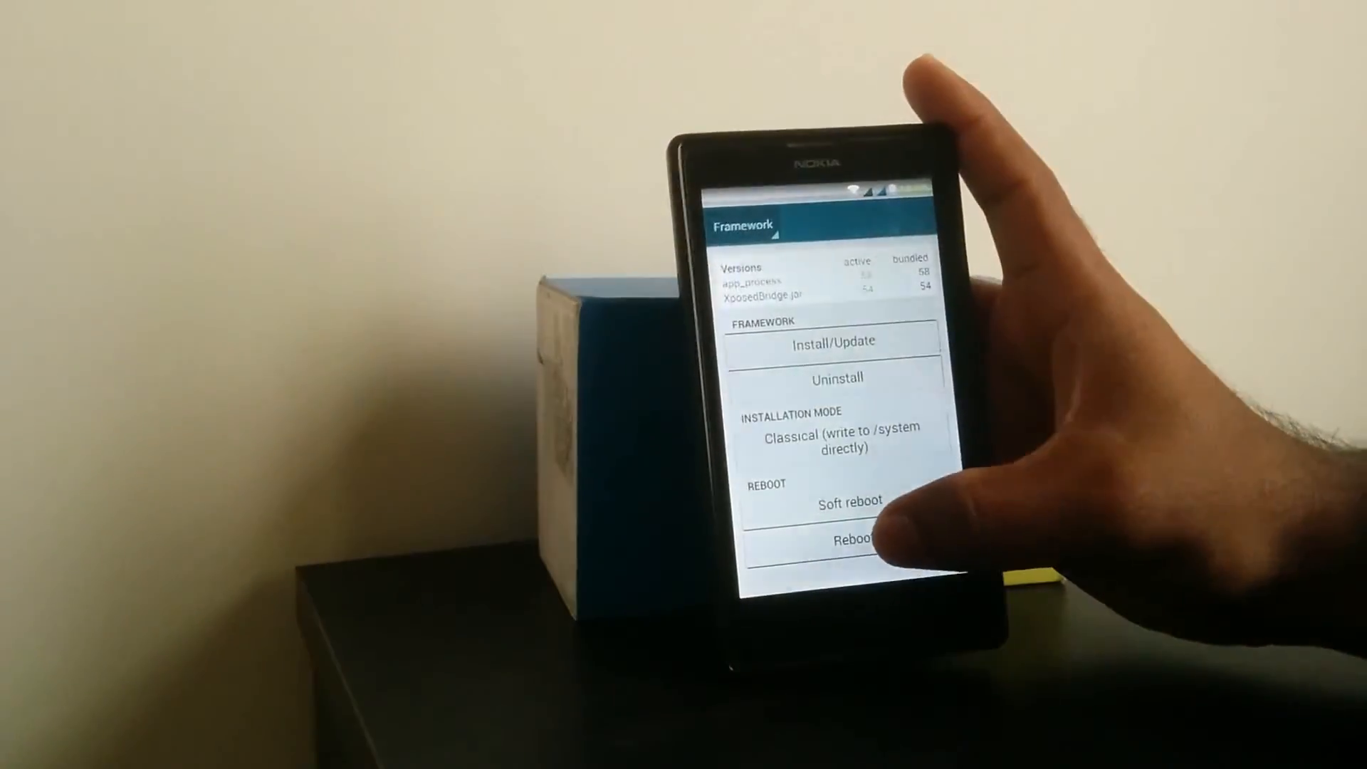
click(854, 538)
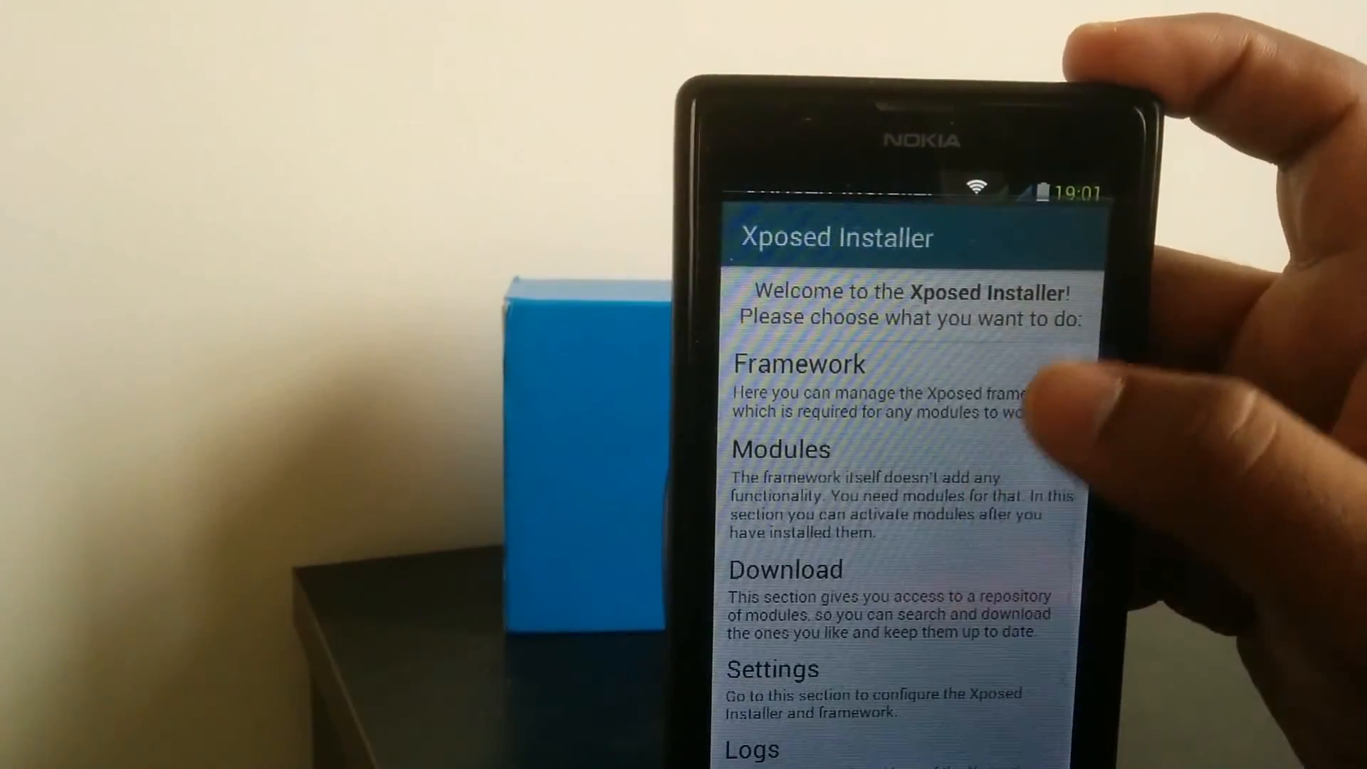
- Confirm GravityBox is ticked in the Xposed Modules list and launch its settings screen
click(779, 448)
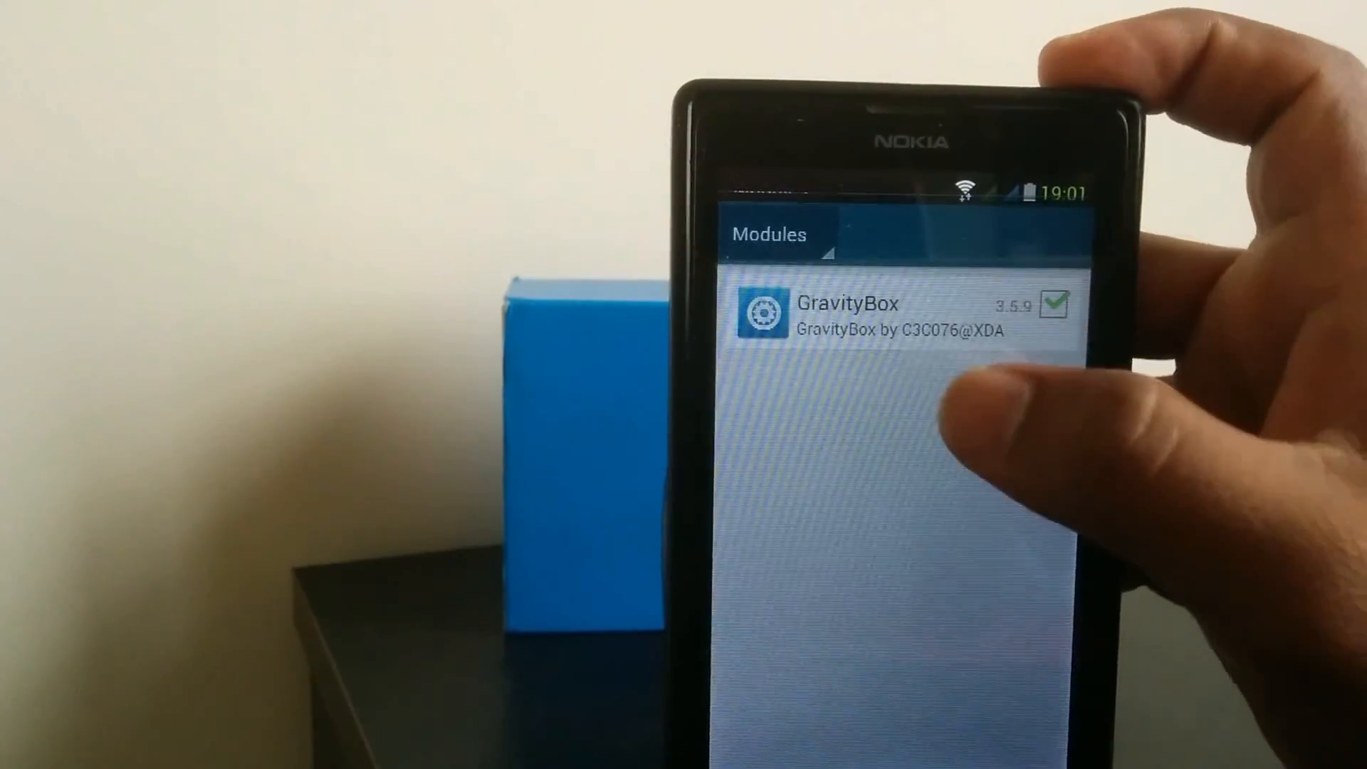
click(871, 318)
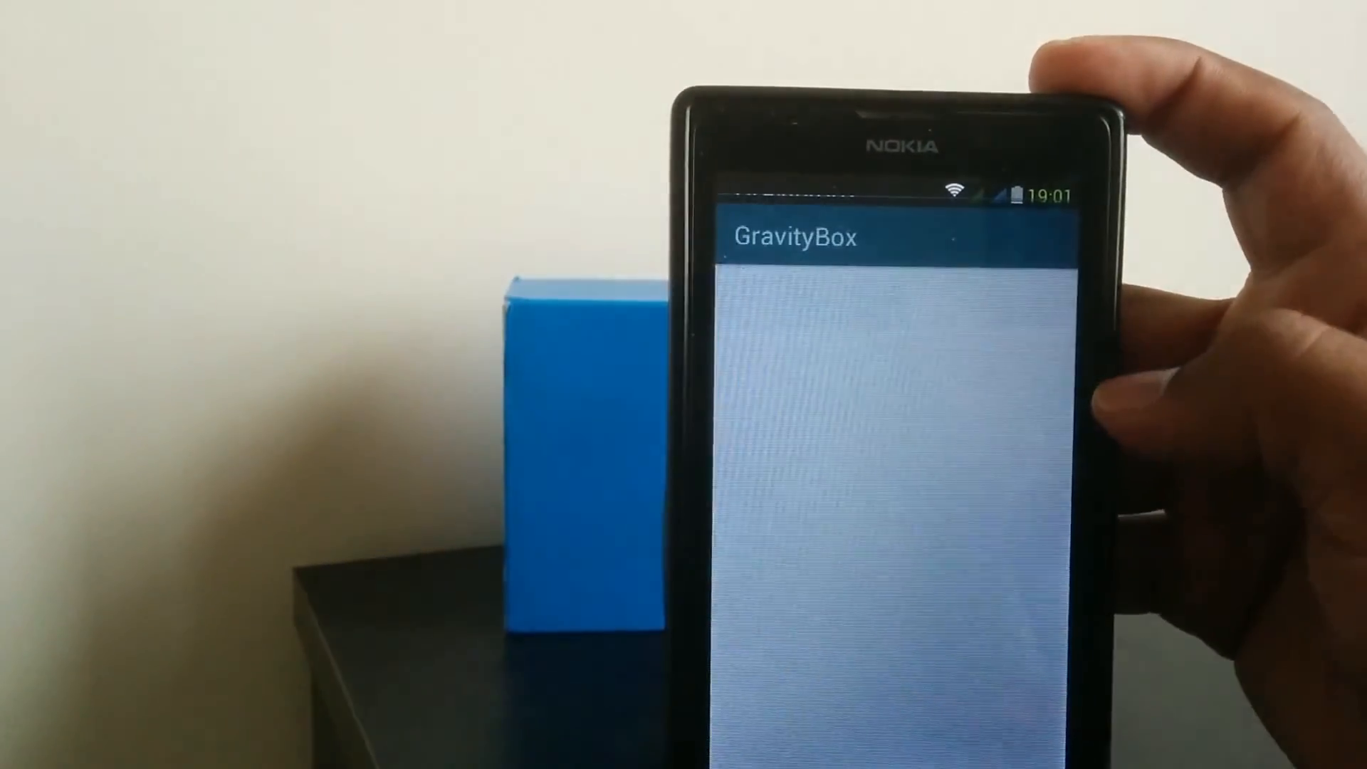